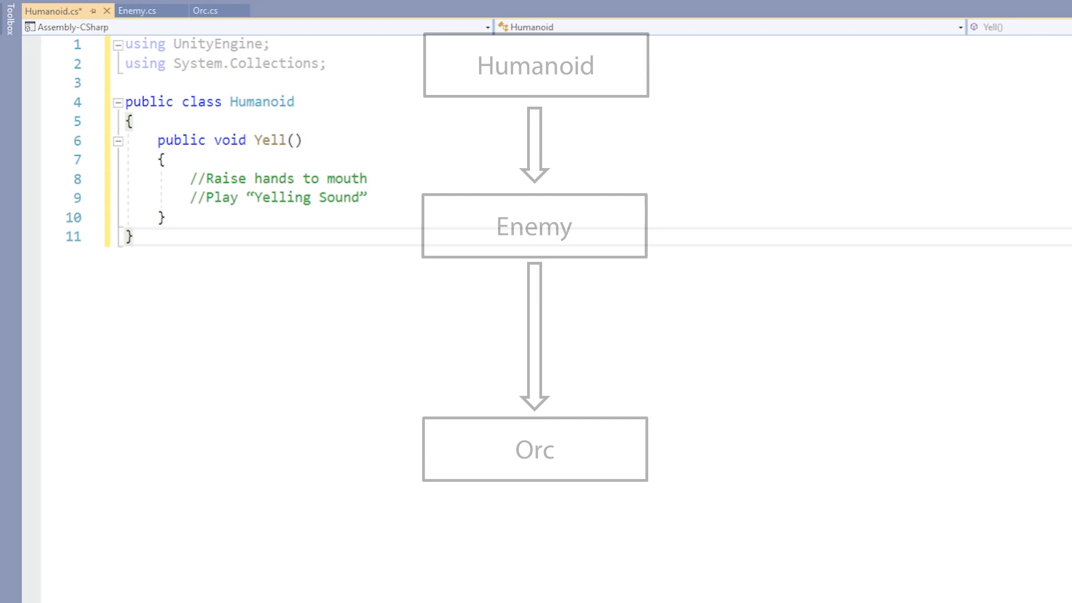
Review the Yell methods in Humanoid, Enemy and Orc before editing.
double_click(261, 102)
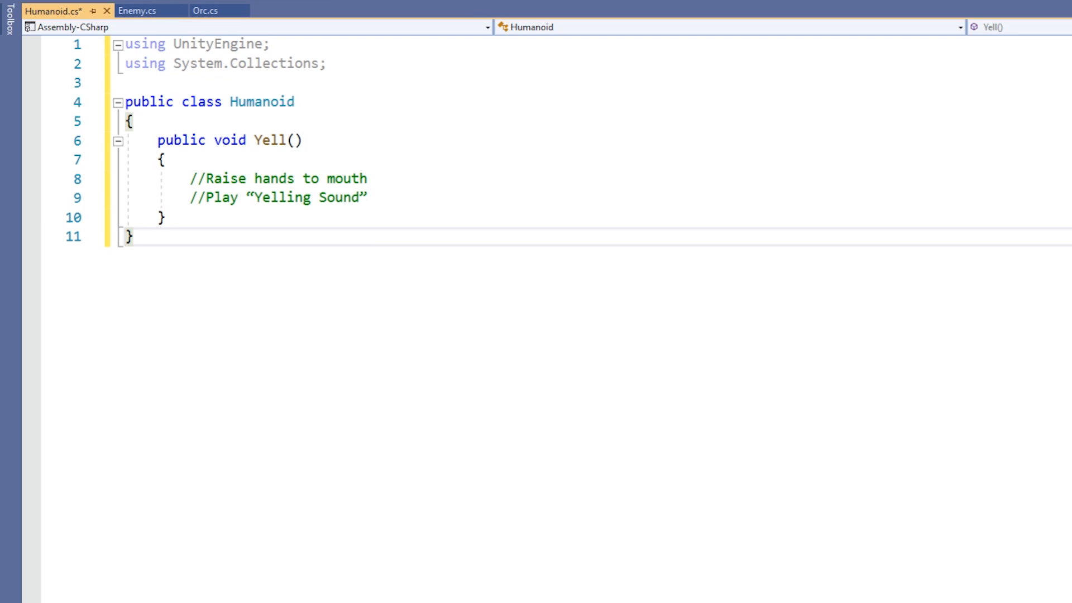
left_click(138, 10)
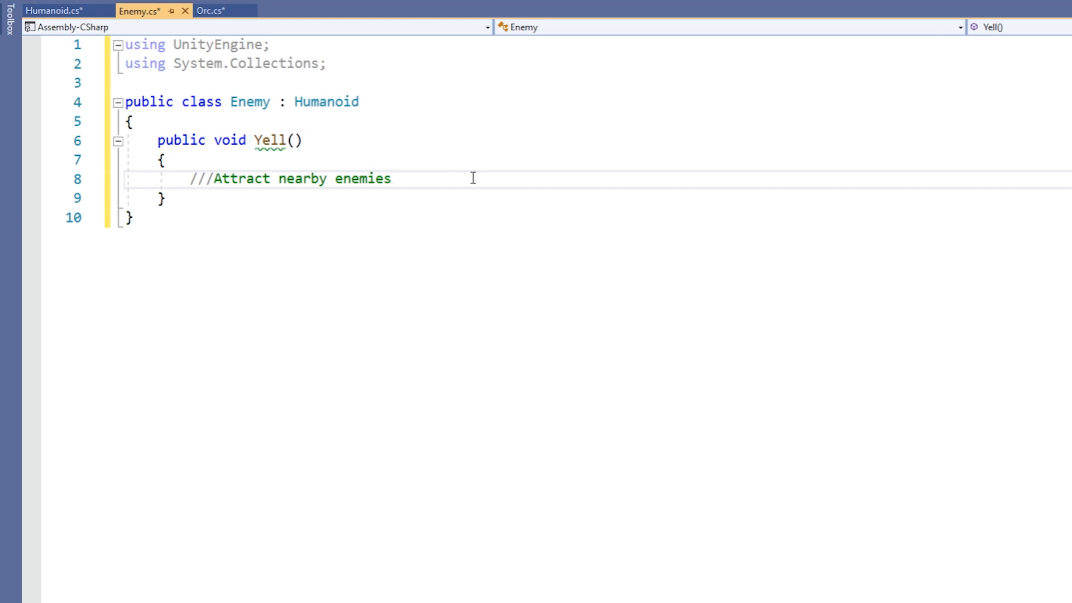
left_click(393, 179)
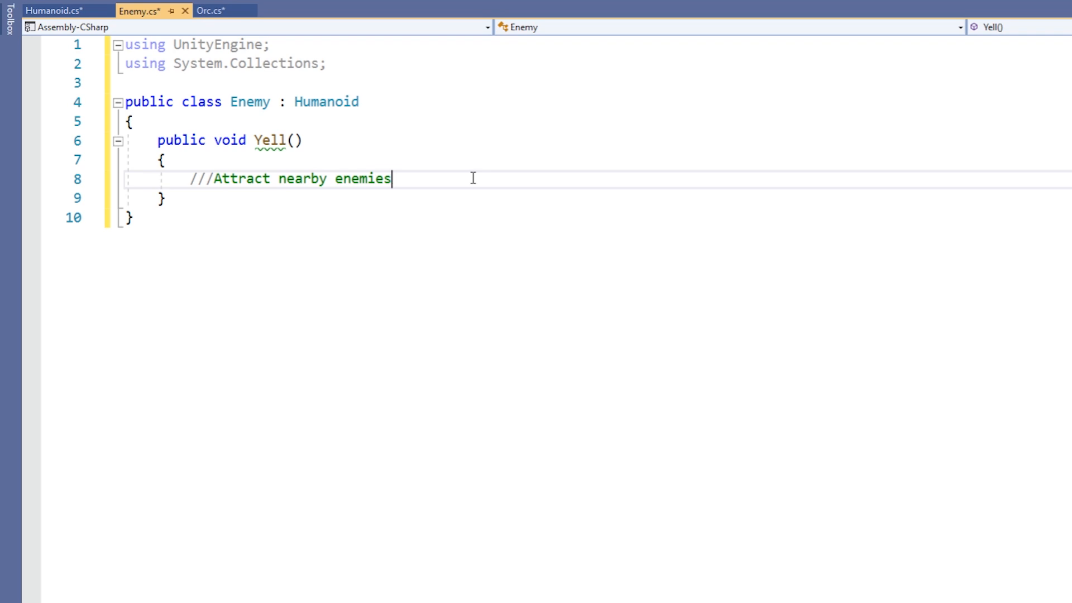
left_click(212, 10)
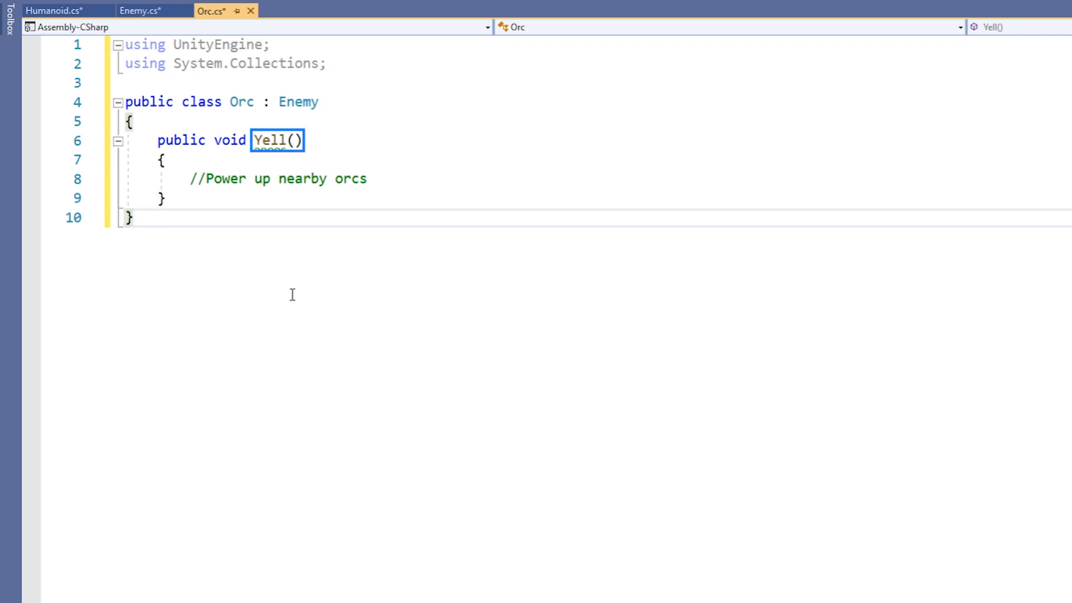
left_click(133, 217)
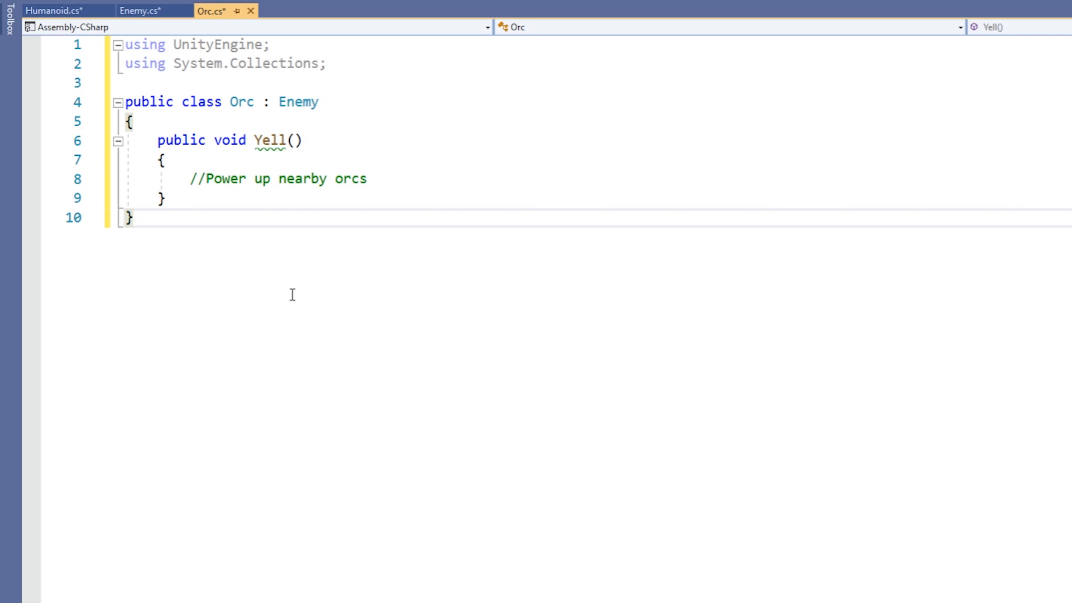
left_click(130, 218)
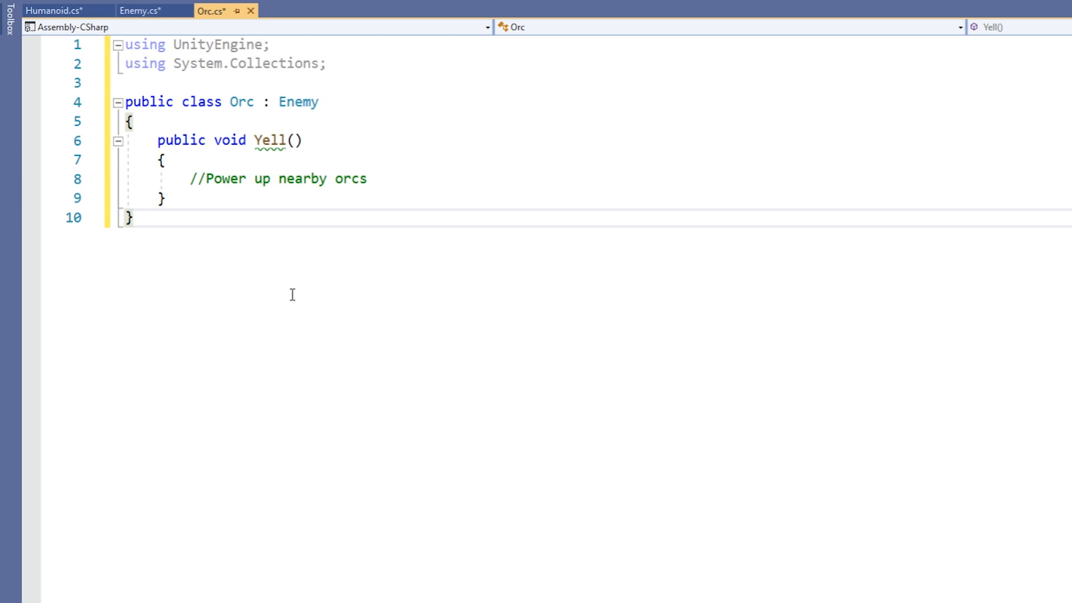
Declare Humanoid's Yell as virtual and Enemy's and Orc's Yell as override.
left_click(58, 10)
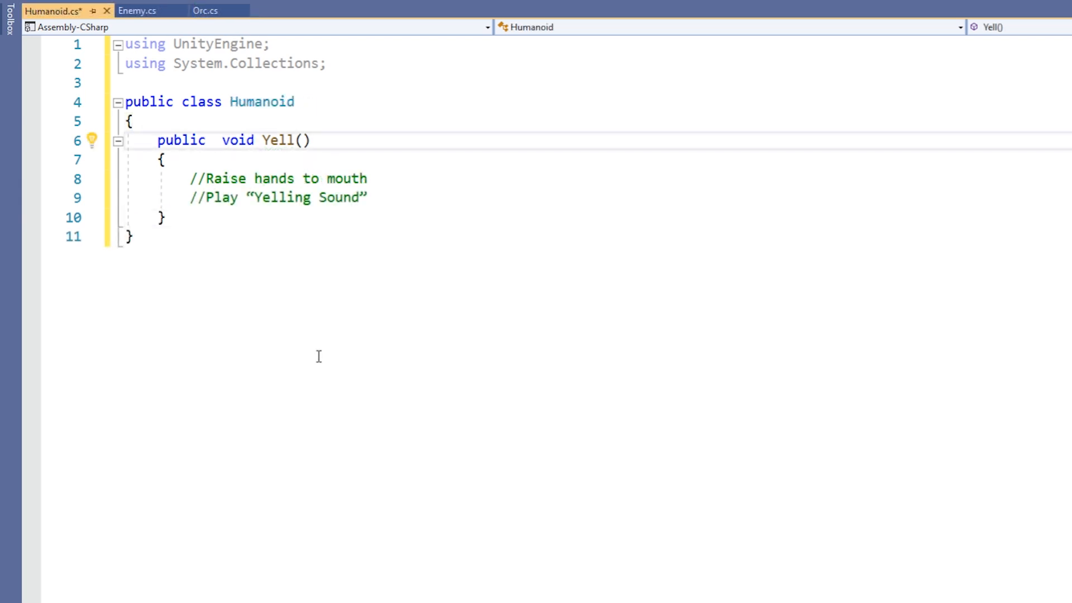
type("virtual")
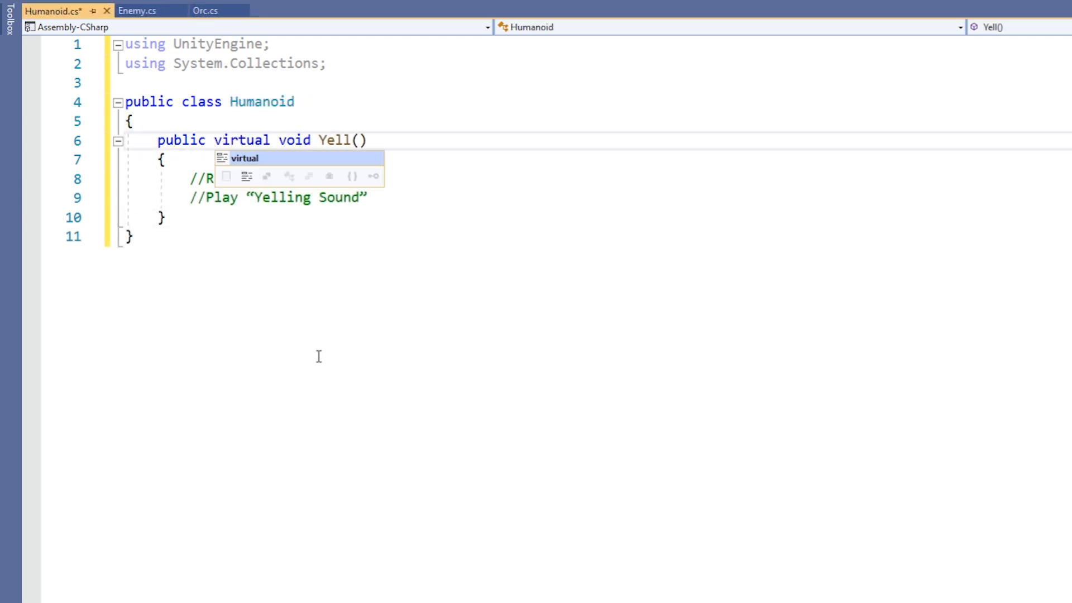
left_click(141, 10)
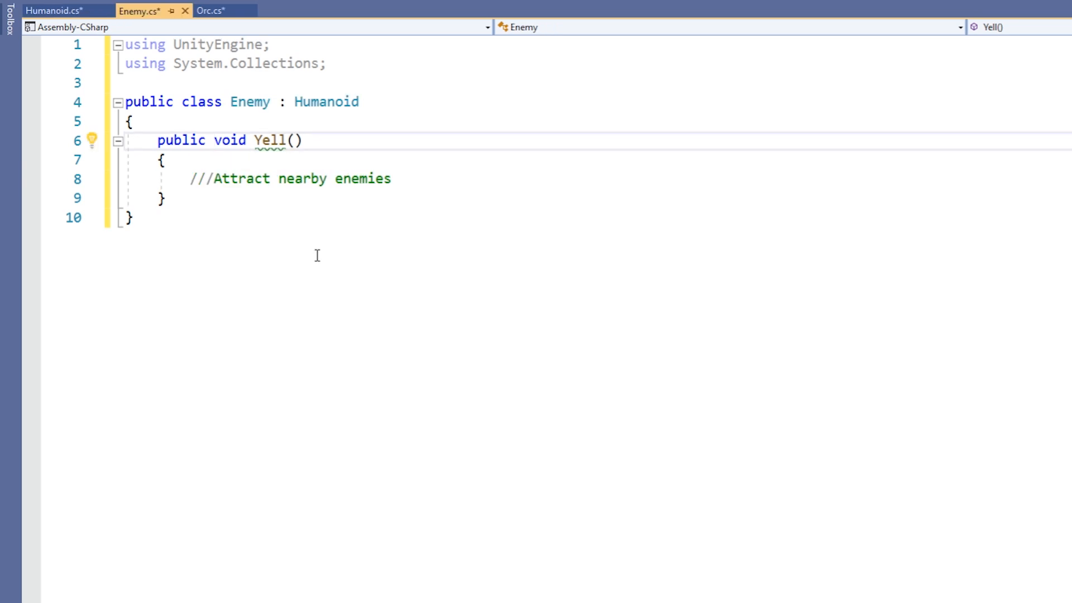
type("override")
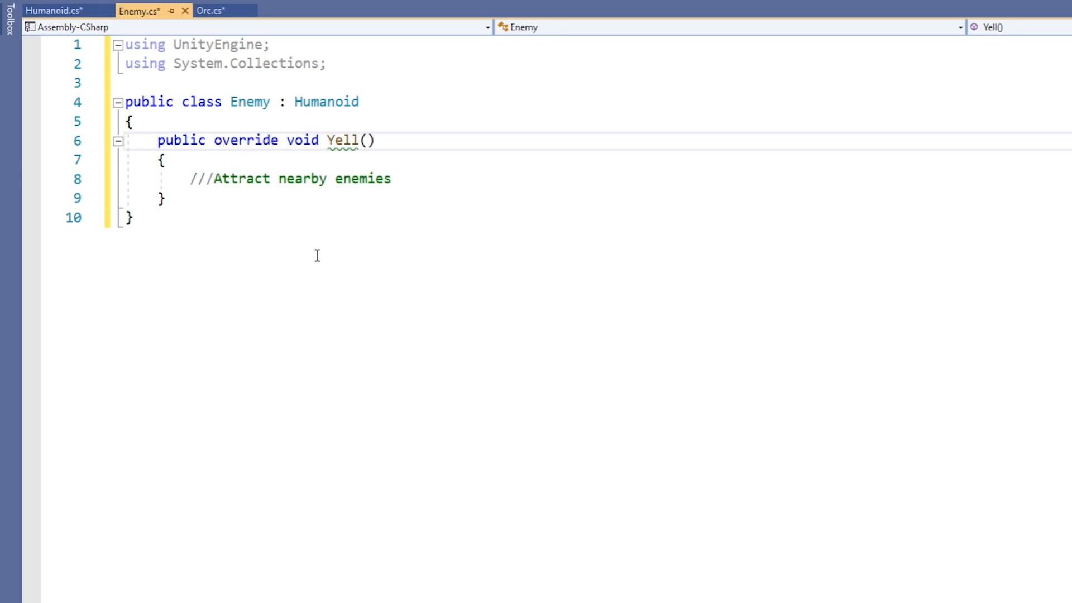
left_click(220, 11)
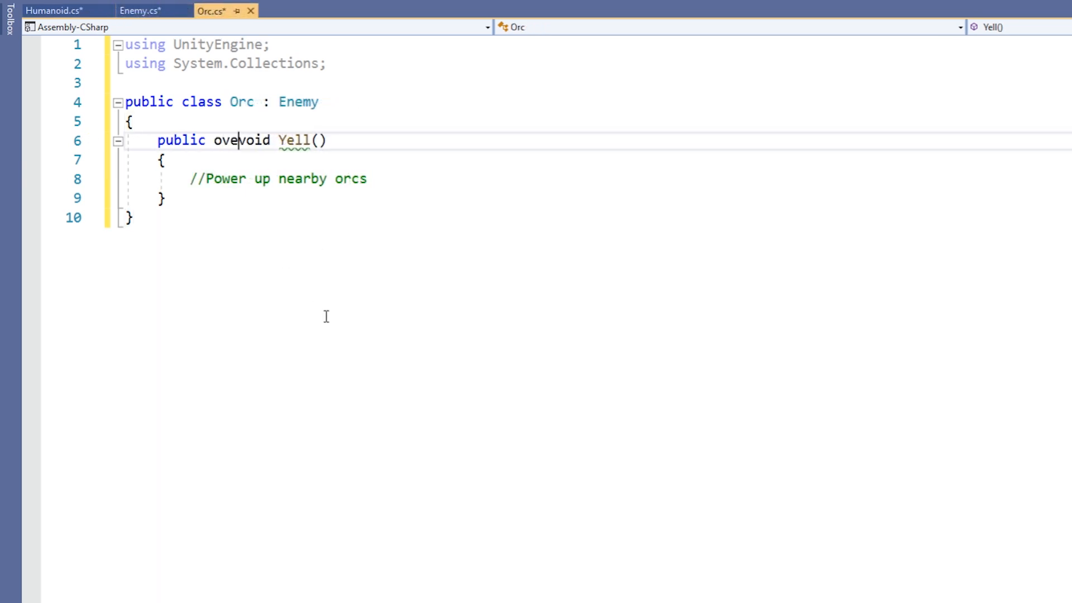
type("rride")
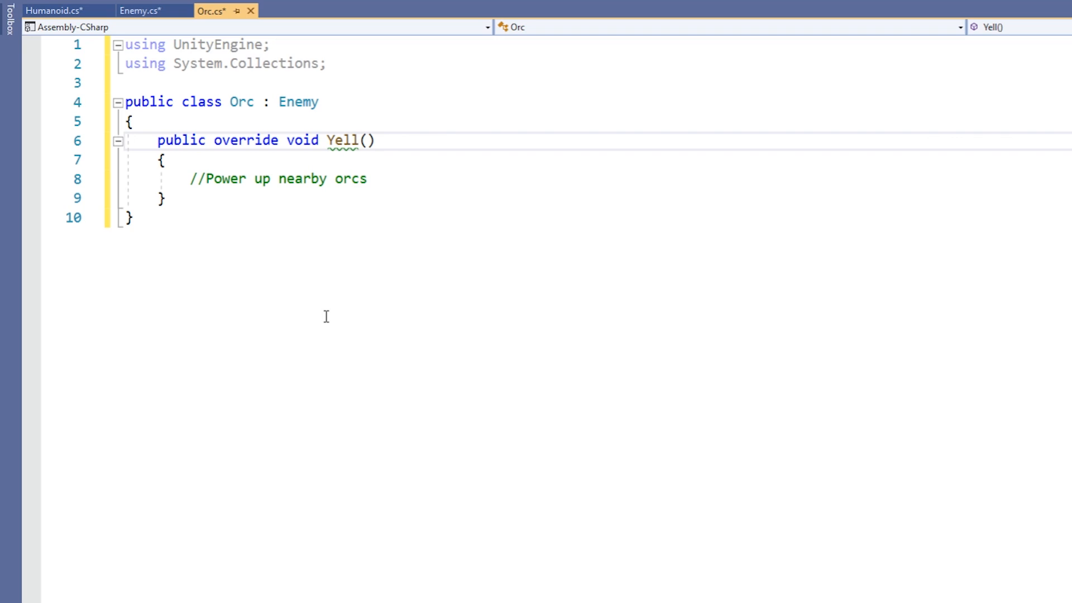
Add a base.Yell(); call as the first line of Enemy's and Orc's Yell overrides.
left_click(142, 10)
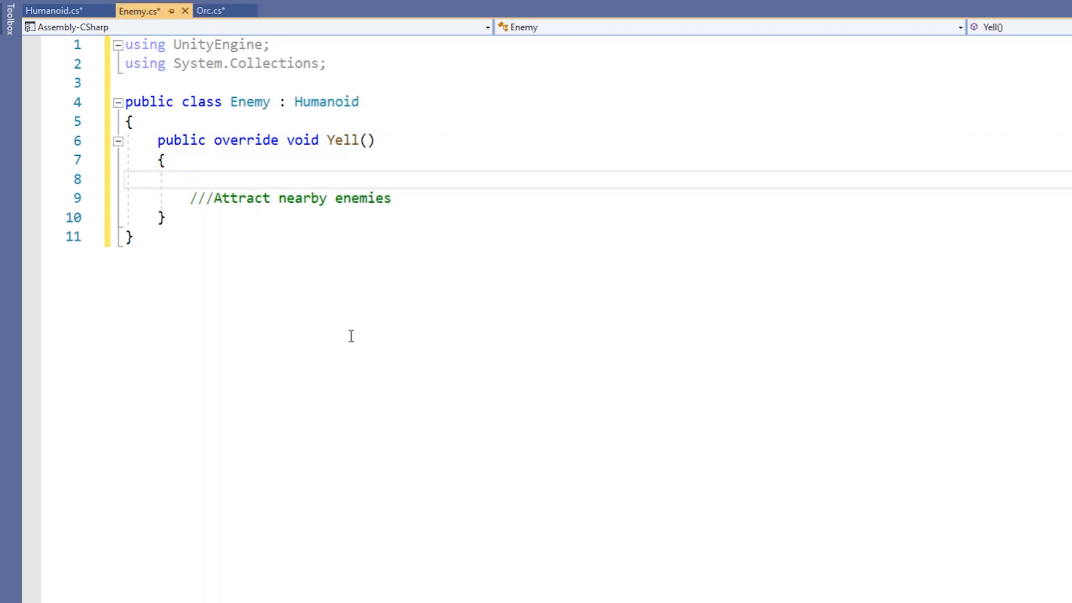
type("base.Yell()")
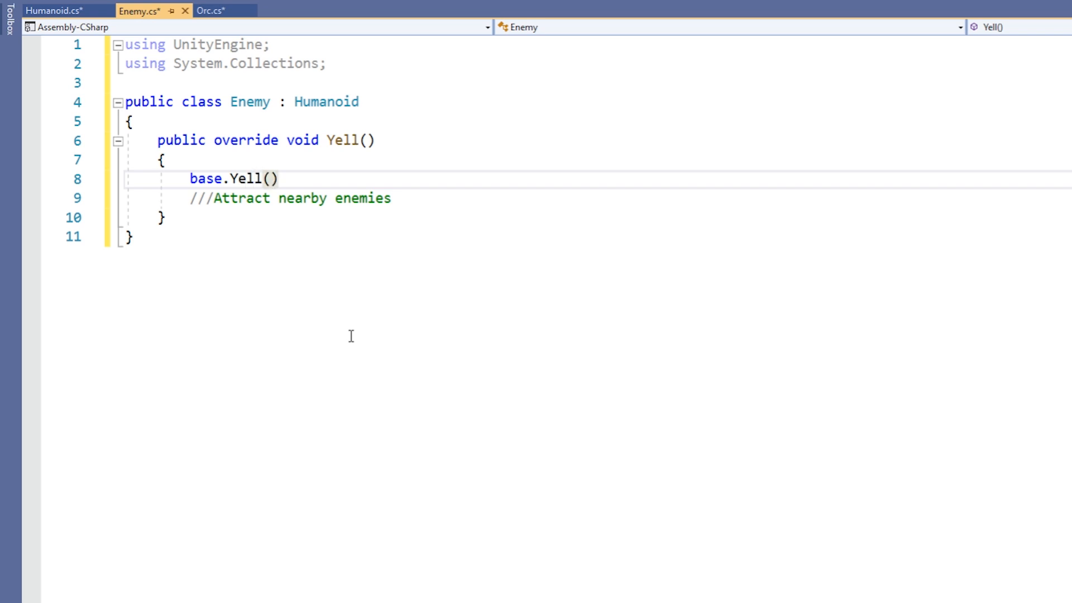
left_click(213, 10)
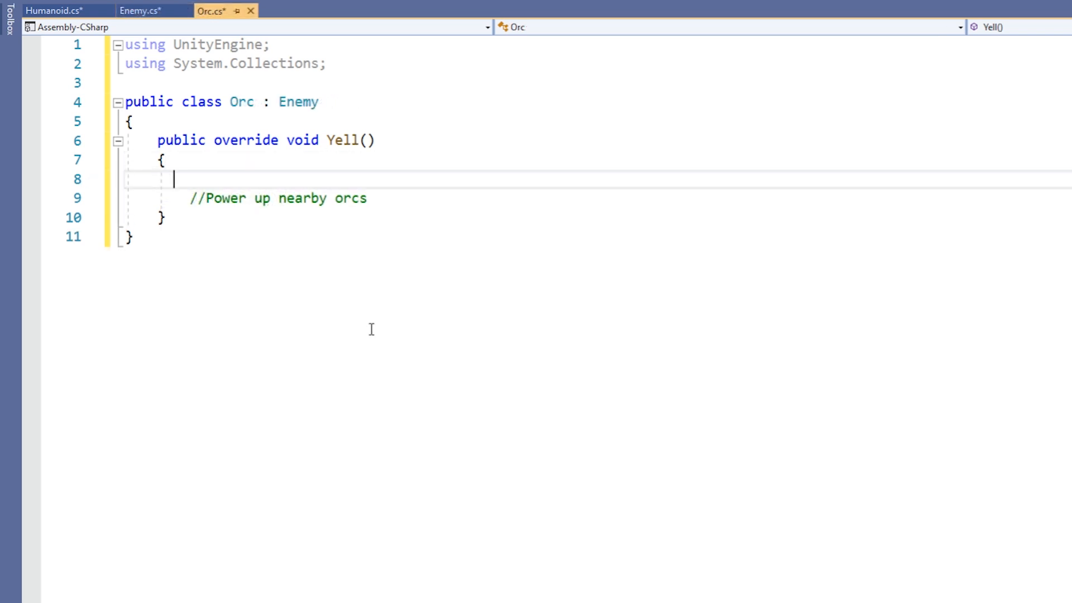
type("base.Yell()")
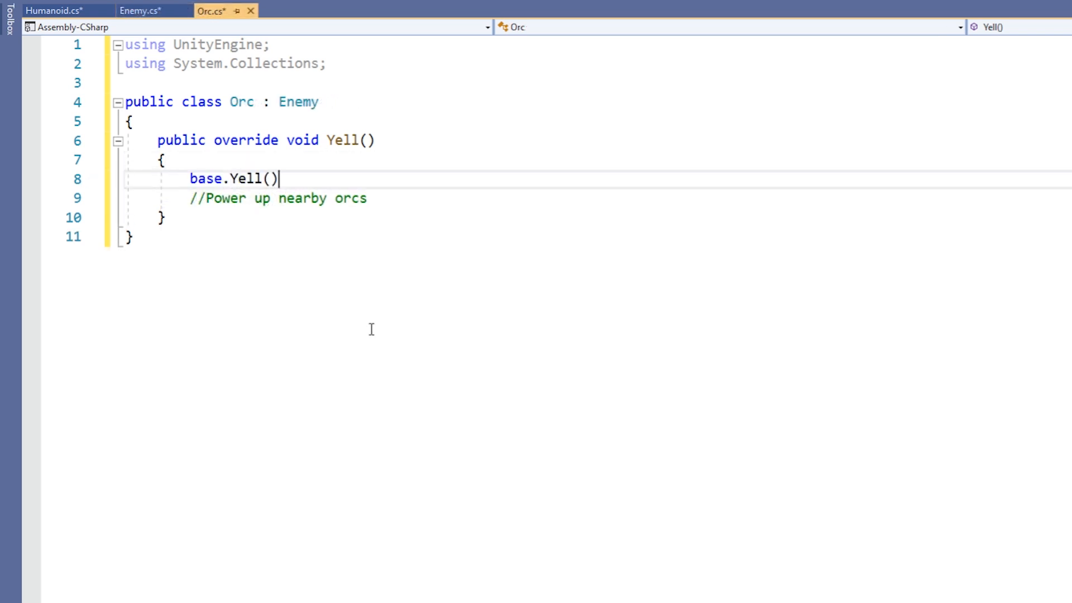
type(";")
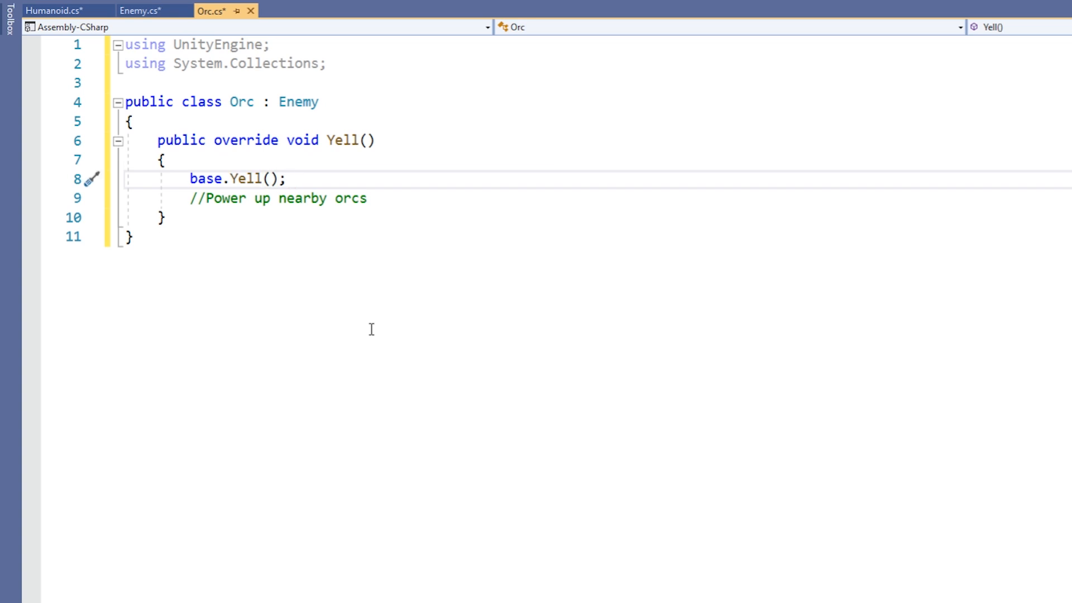